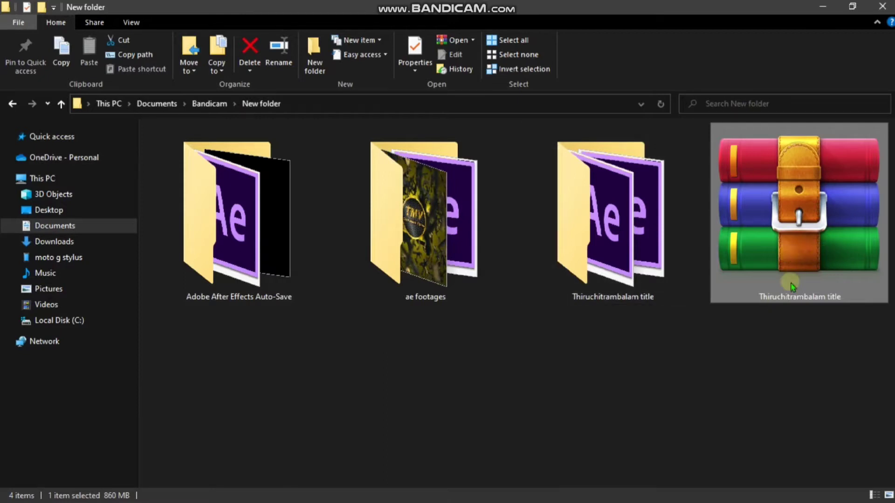
{"action": "mouse_move", "coordinate": [720, 193]}
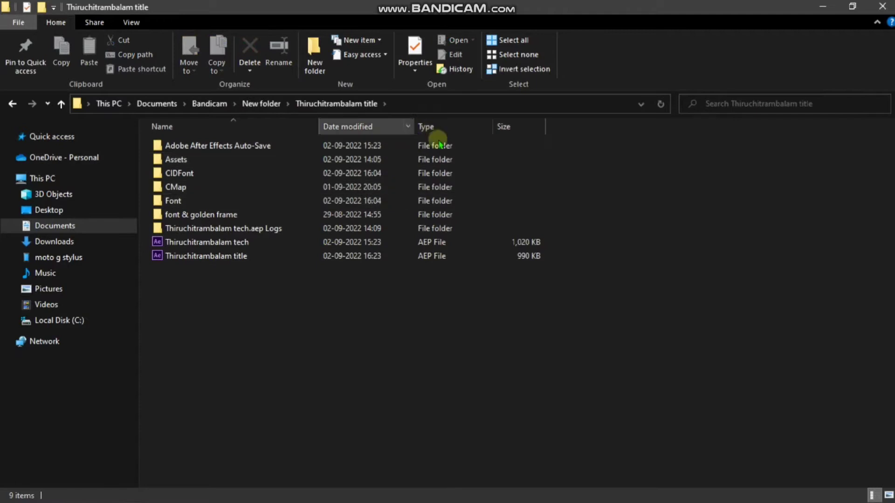
{"action": "mouse_move", "coordinate": [561, 246]}
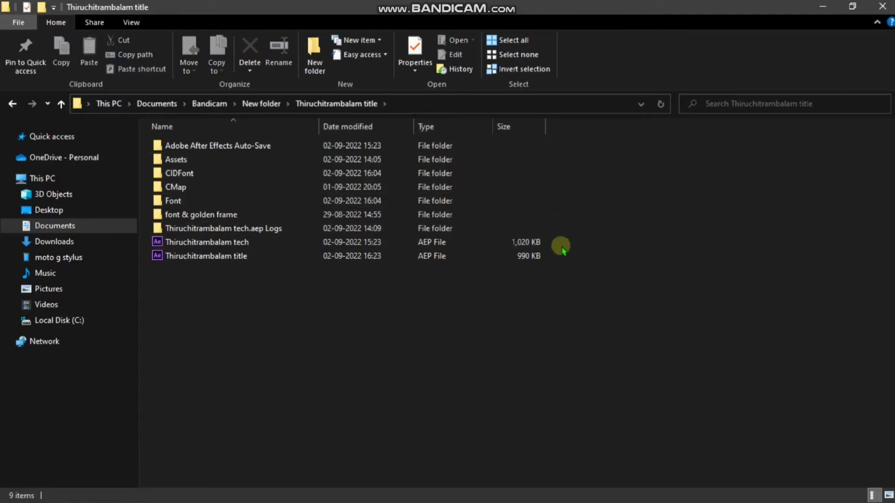
Select the Thiruchitrambalam title AEP project file in the folder.
{"action": "left_click", "coordinate": [205, 256]}
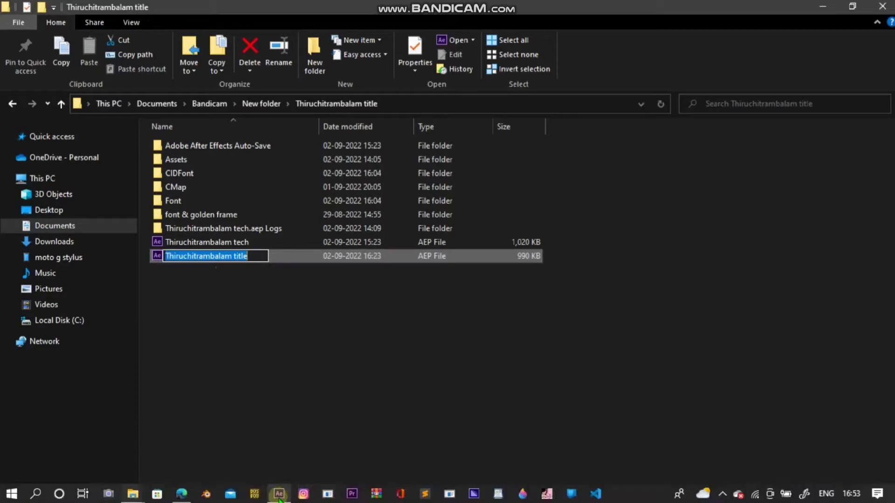
Load the Thiruchitrambalam title project and recolor the Particles layer's rocks blue.
{"action": "double_click", "coordinate": [206, 255]}
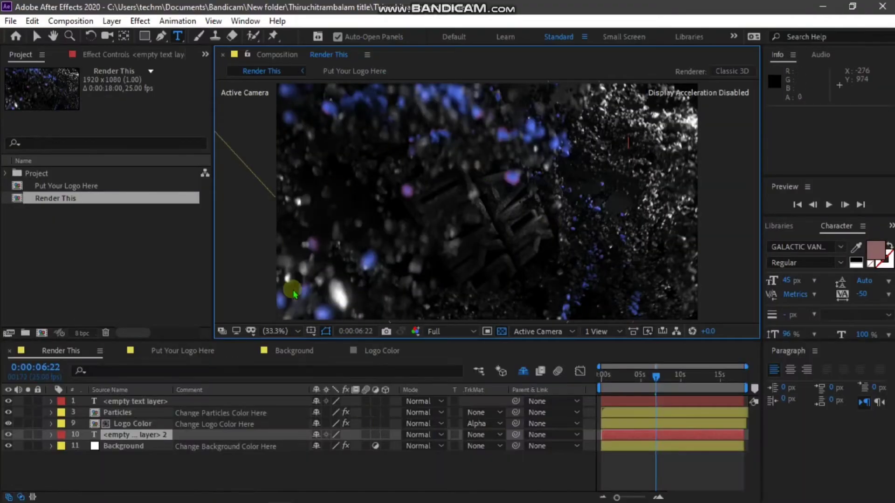
{"action": "mouse_move", "coordinate": [416, 253]}
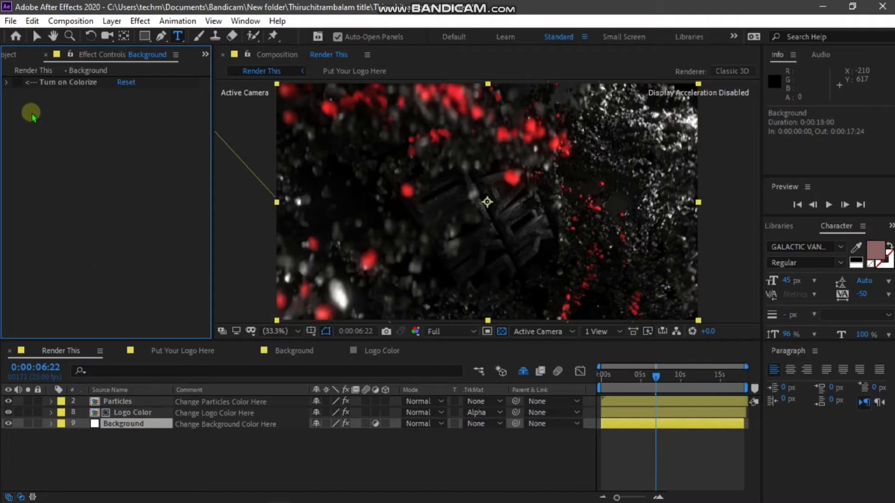
{"action": "left_click", "coordinate": [117, 400]}
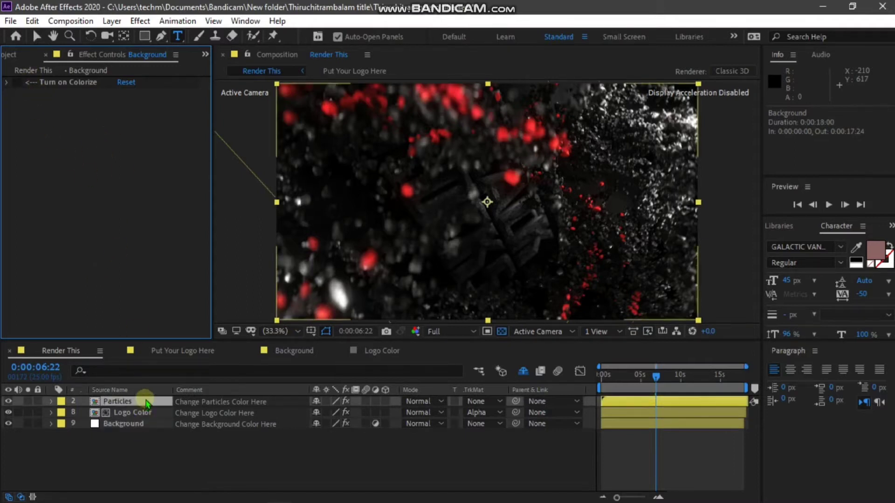
{"action": "left_click", "coordinate": [117, 401]}
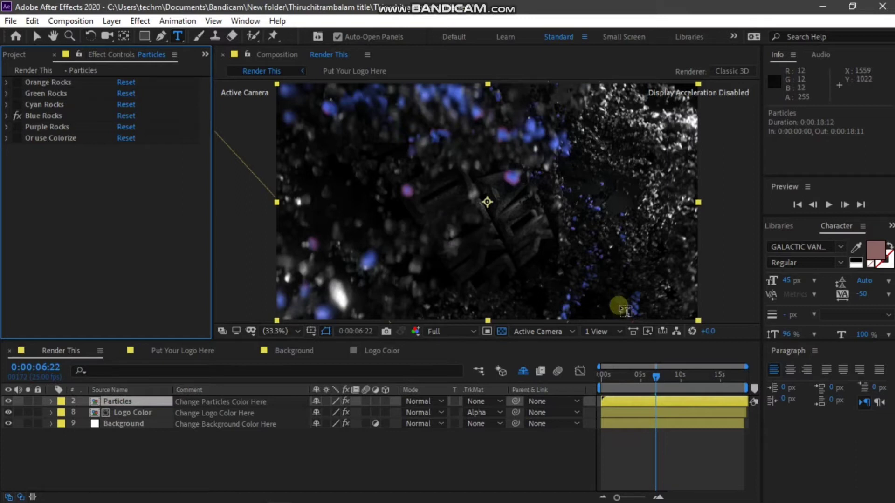
{"action": "mouse_move", "coordinate": [357, 240]}
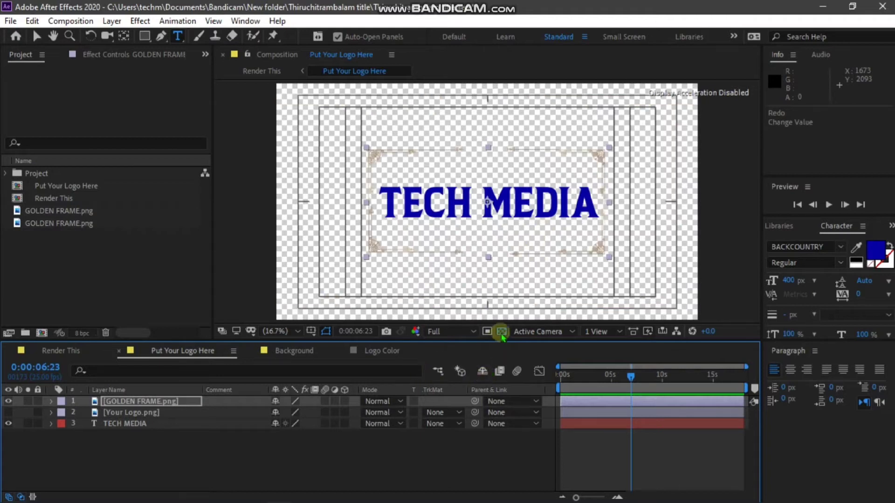
Show the blue TECH MEDIA logo over black and return to the Render This composition.
{"action": "left_click", "coordinate": [501, 331]}
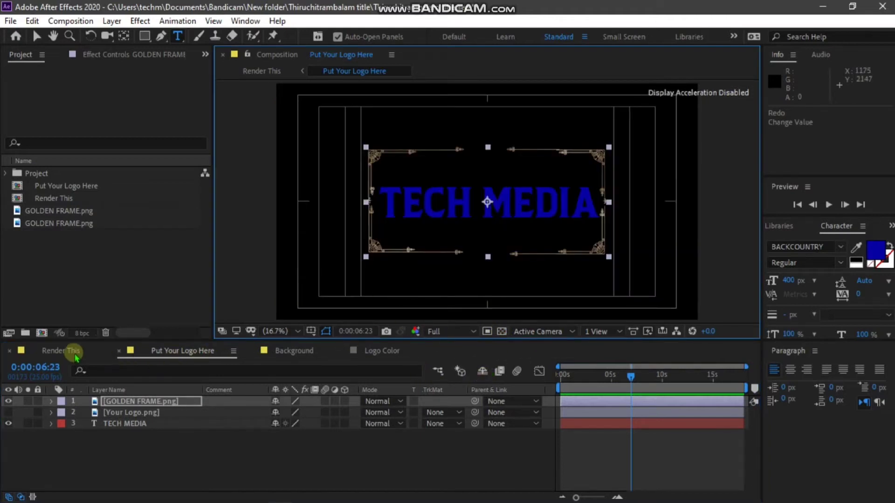
{"action": "left_click", "coordinate": [261, 71]}
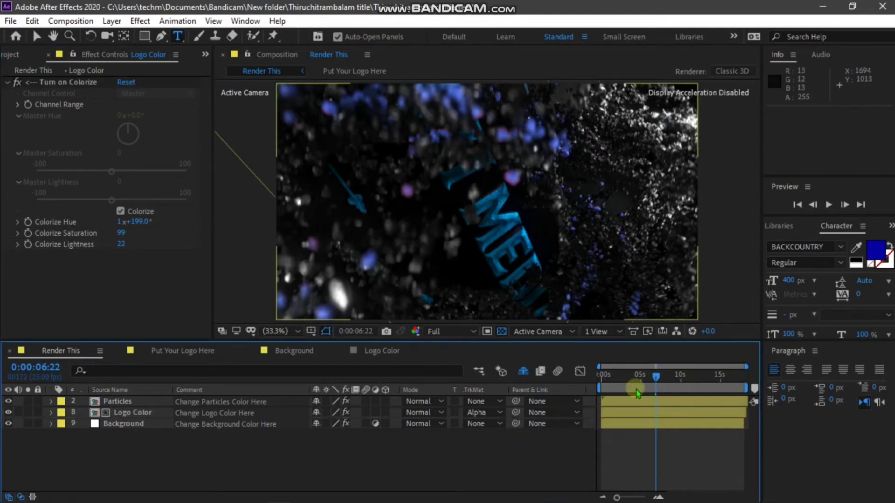
Set the Composition panel preview resolution to Quarter.
{"action": "left_click", "coordinate": [451, 331]}
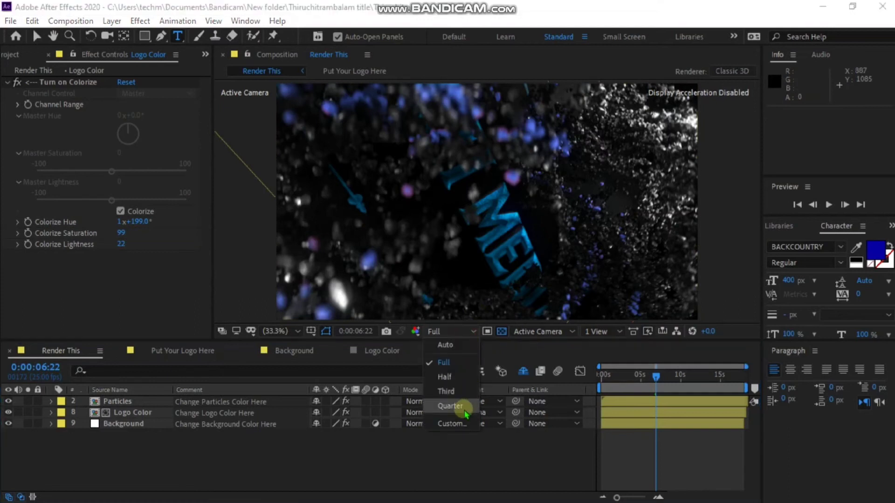
{"action": "left_click", "coordinate": [450, 406]}
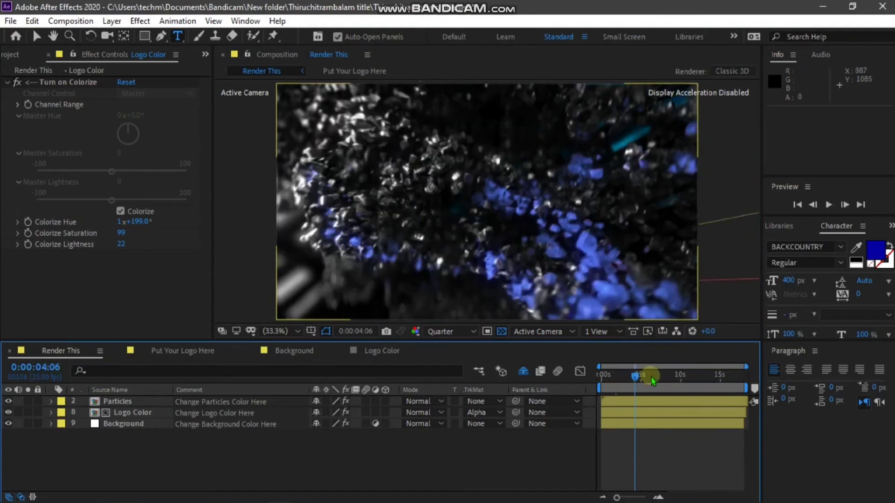
Scrub the playhead from about 4 seconds to the finished TECH MEDIA reveal frame.
{"action": "left_click_drag", "start_coordinate": [650, 377], "coordinate": [694, 376]}
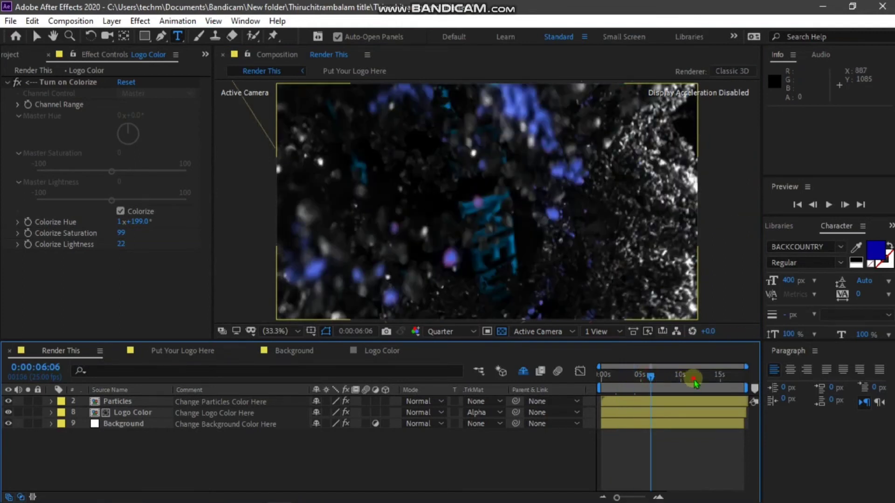
{"action": "left_click_drag", "start_coordinate": [690, 375], "coordinate": [718, 375]}
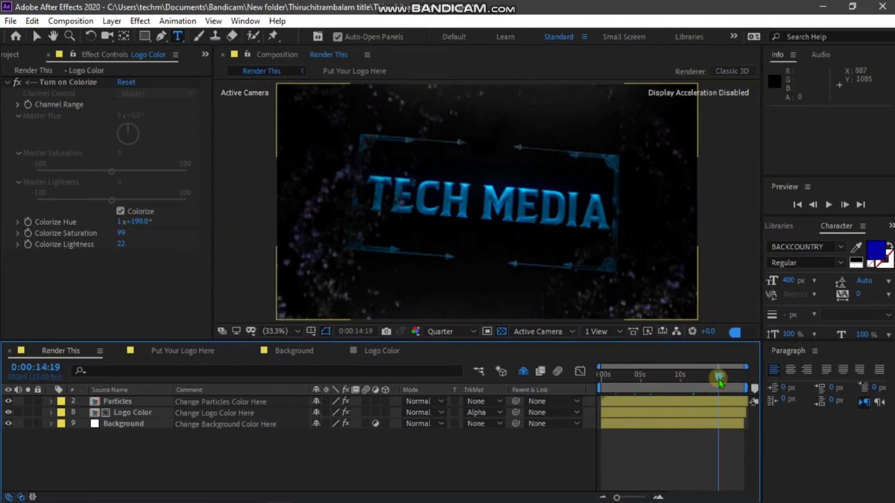
{"action": "left_click_drag", "start_coordinate": [718, 378], "coordinate": [738, 377]}
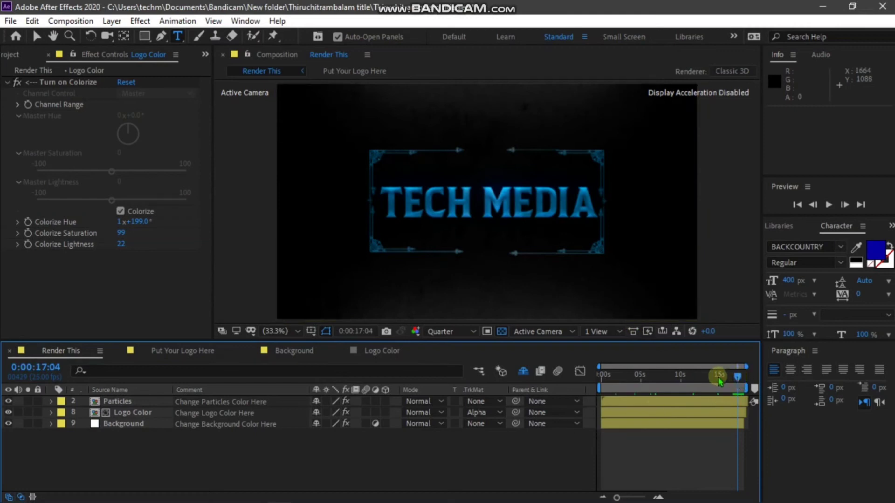
{"action": "left_click_drag", "start_coordinate": [718, 378], "coordinate": [715, 379]}
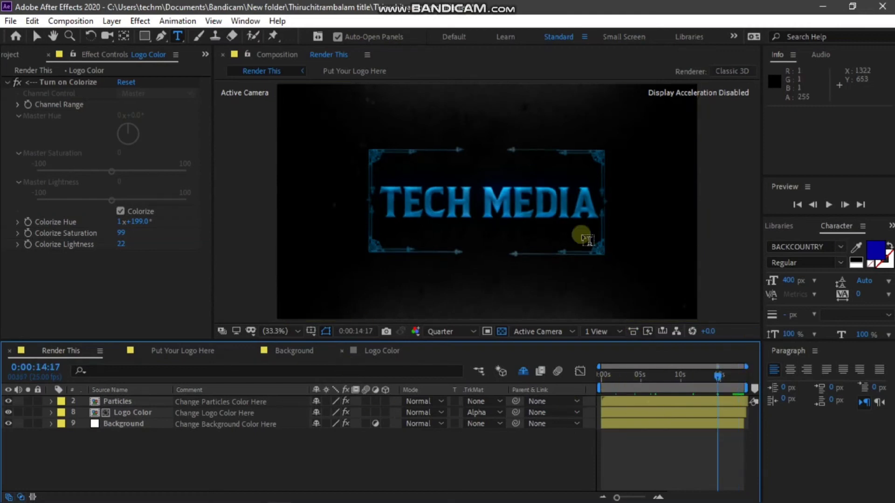